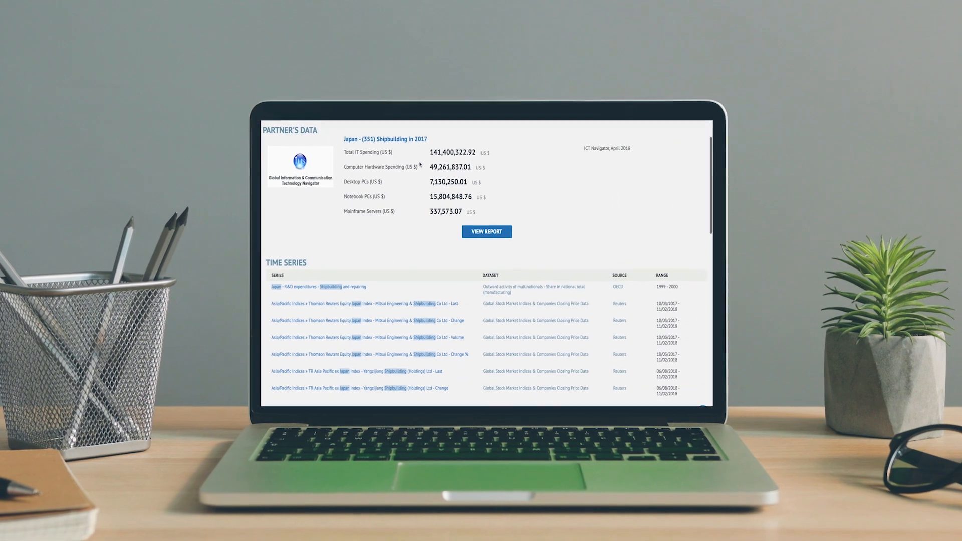
Scroll the Teryllol & Co home page to the Global View map with the Offices layer
scroll(down, 3)
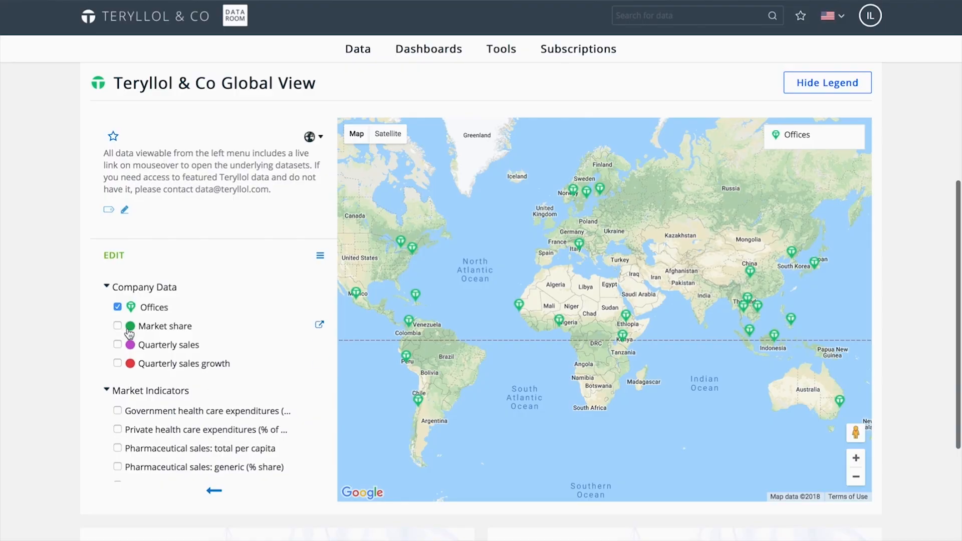
Add market share bubbles and government health expenditure shading, check Chile, then head to Brazil Market Potential
click(118, 326)
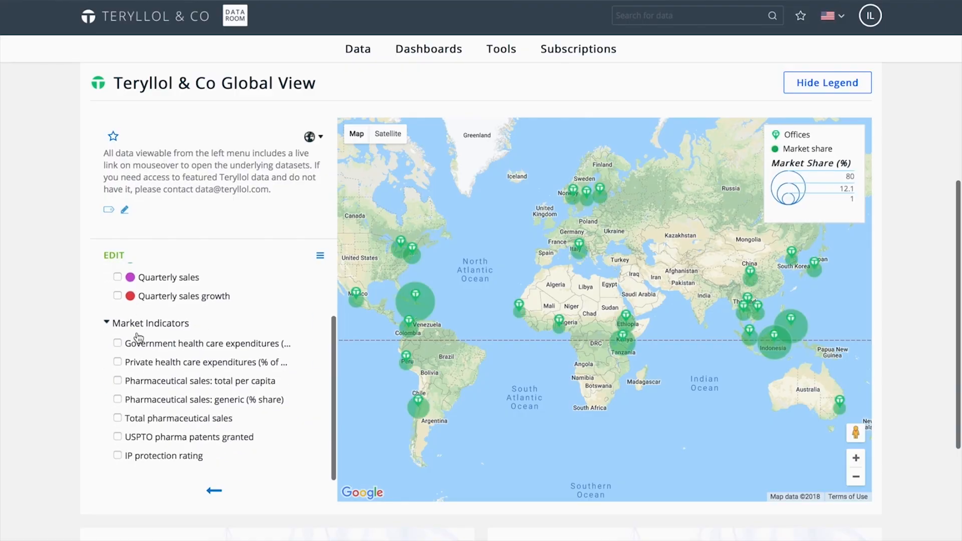
click(118, 347)
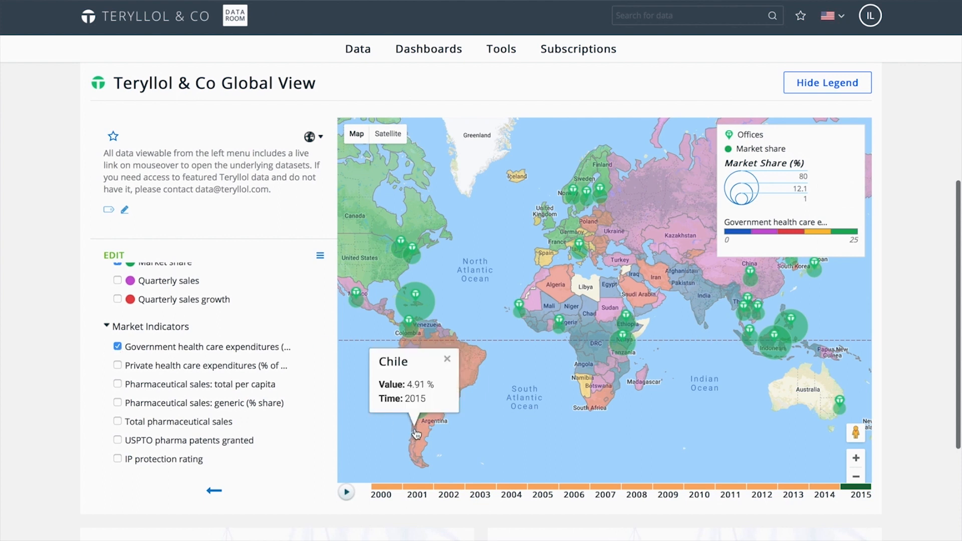
click(447, 359)
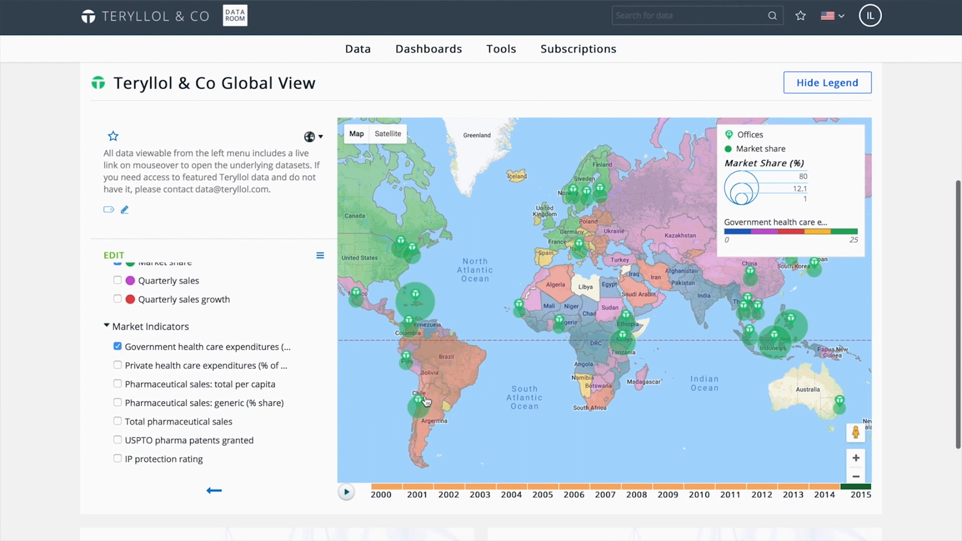
click(409, 406)
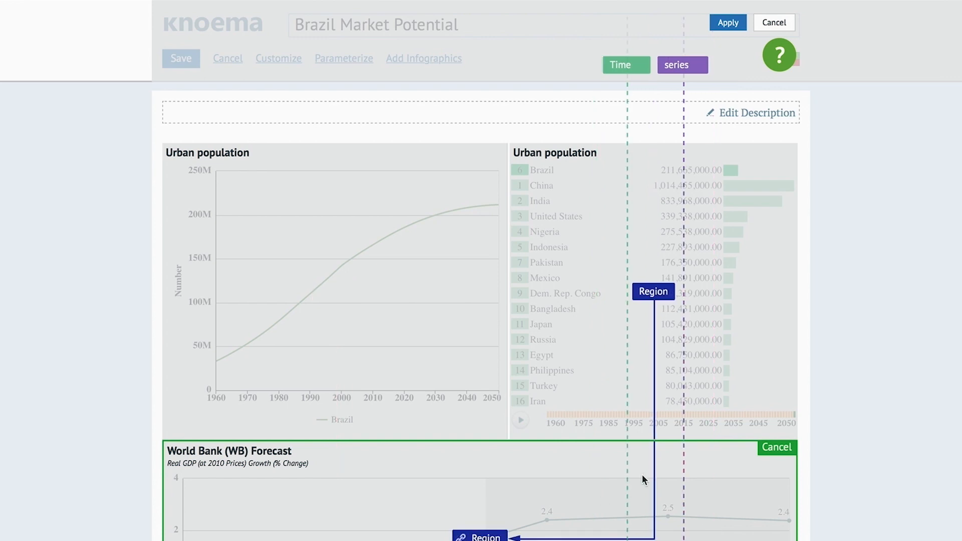
mouse_move(742, 291)
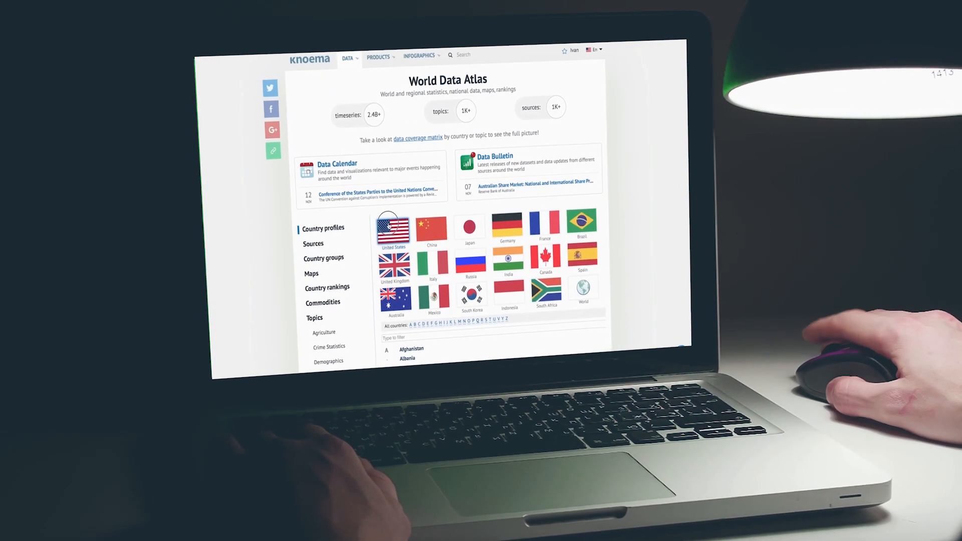
Browse the United States country profile in World Data Atlas down to its key indicators and inflation rate
click(393, 228)
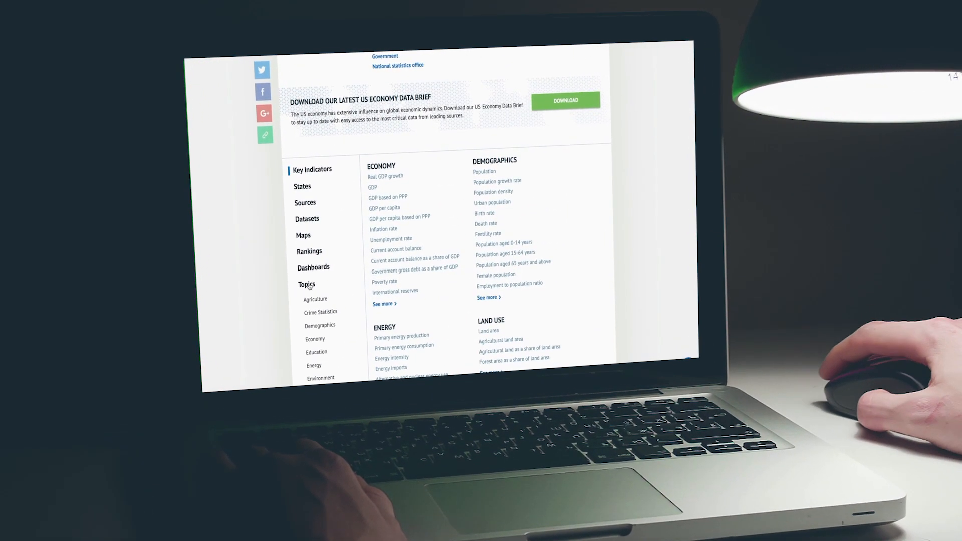
click(307, 284)
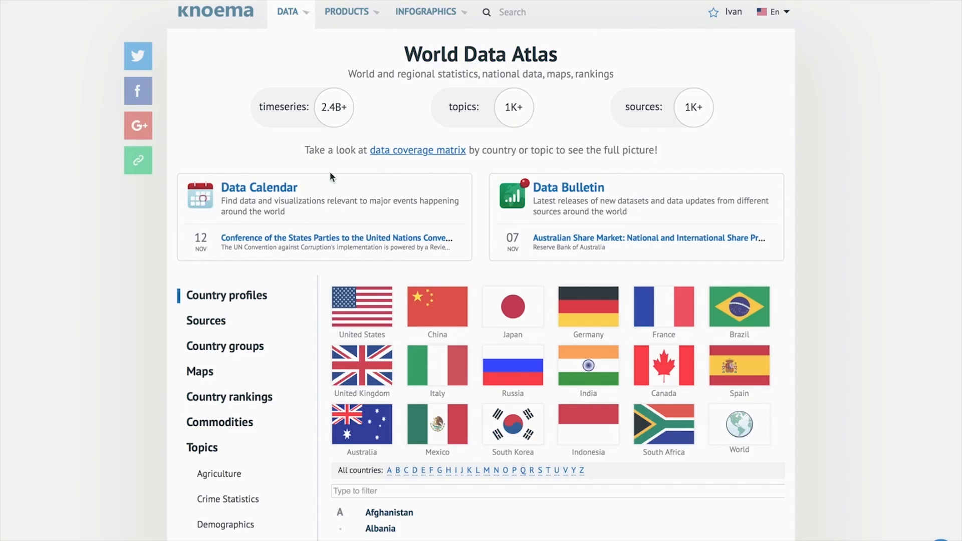
click(361, 306)
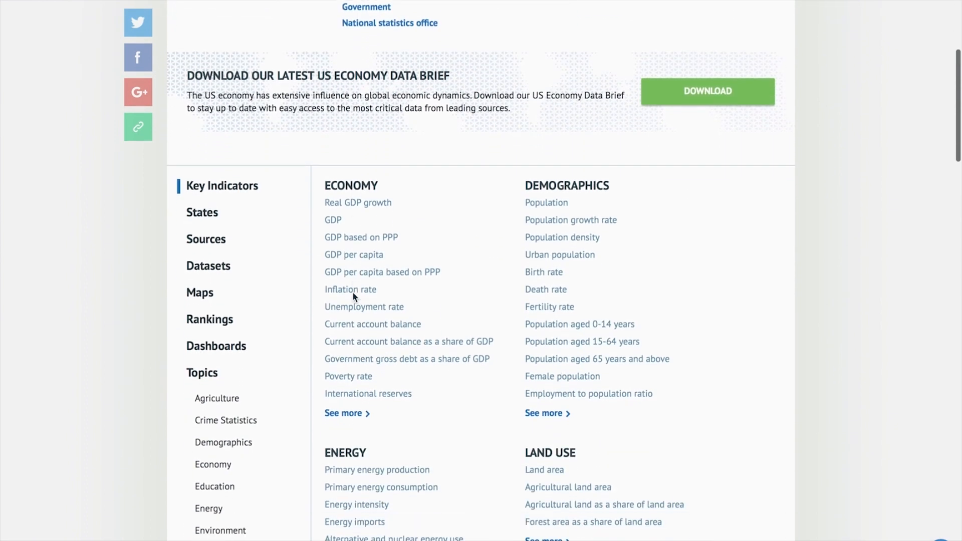
click(202, 373)
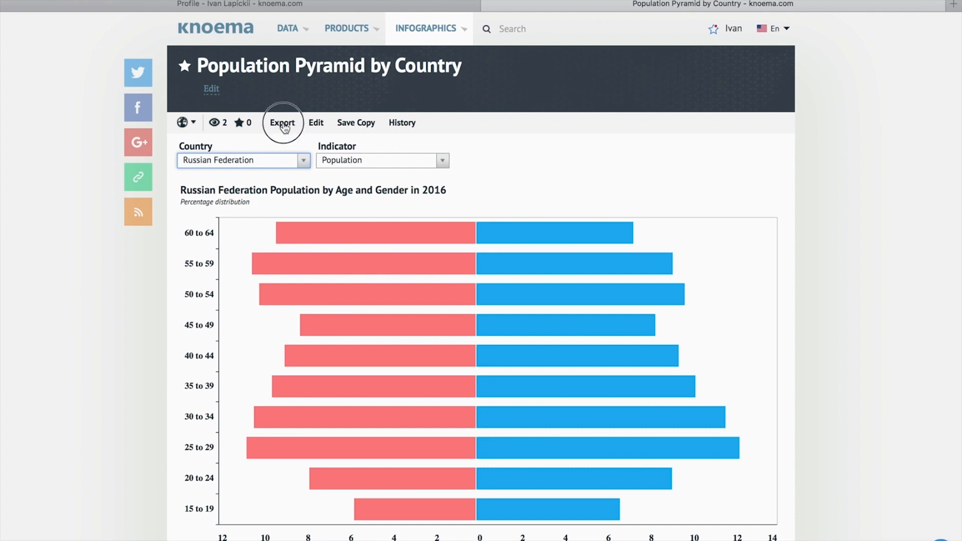
Export the population pyramid, then set a 10500 alert threshold on Saudi Arabia crude oil production
click(282, 122)
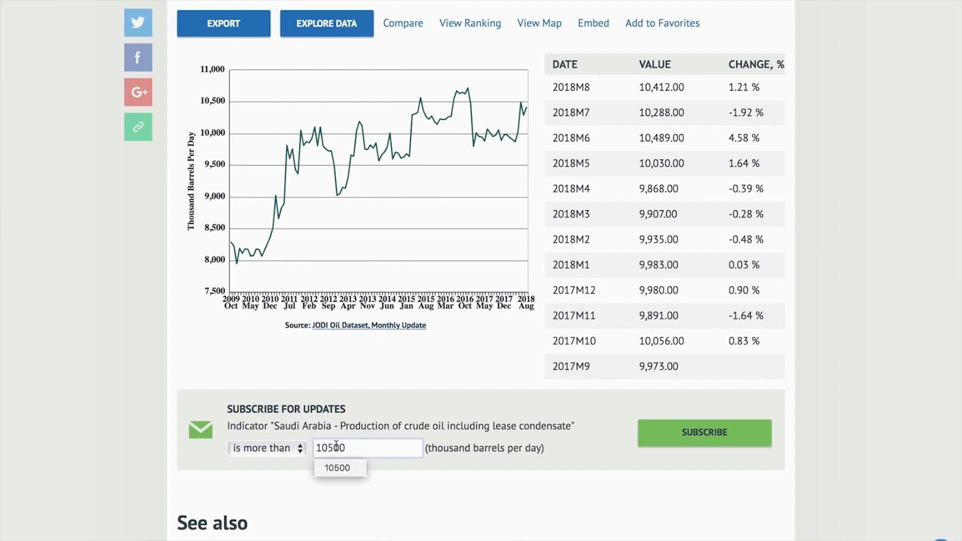
click(704, 433)
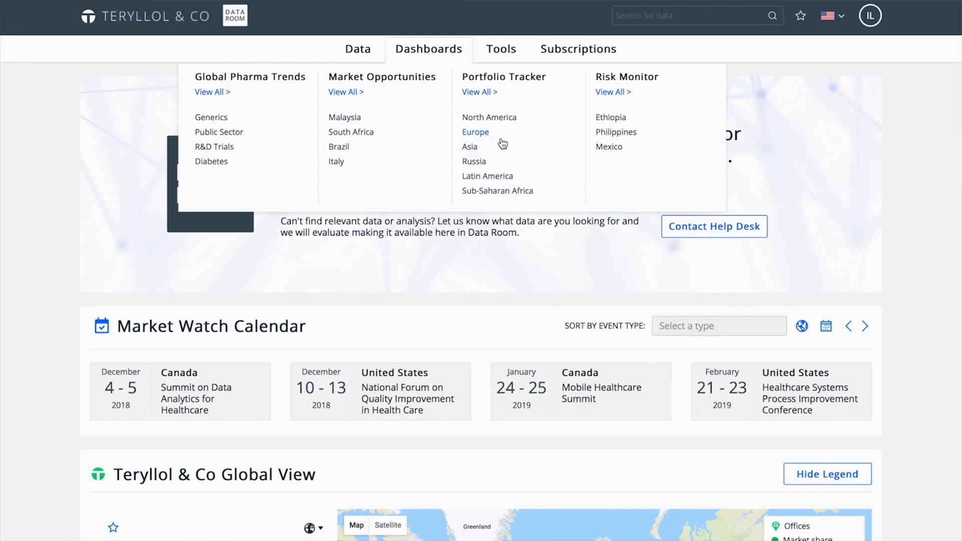
Open the Risk Monitor | Mexico dashboard with its macroeconomic overview and GDP chart
click(608, 146)
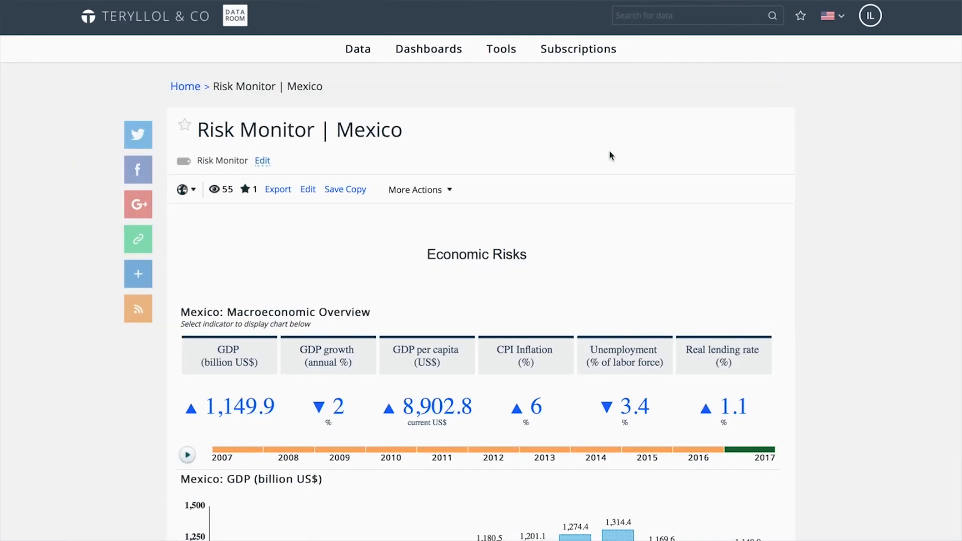
click(501, 49)
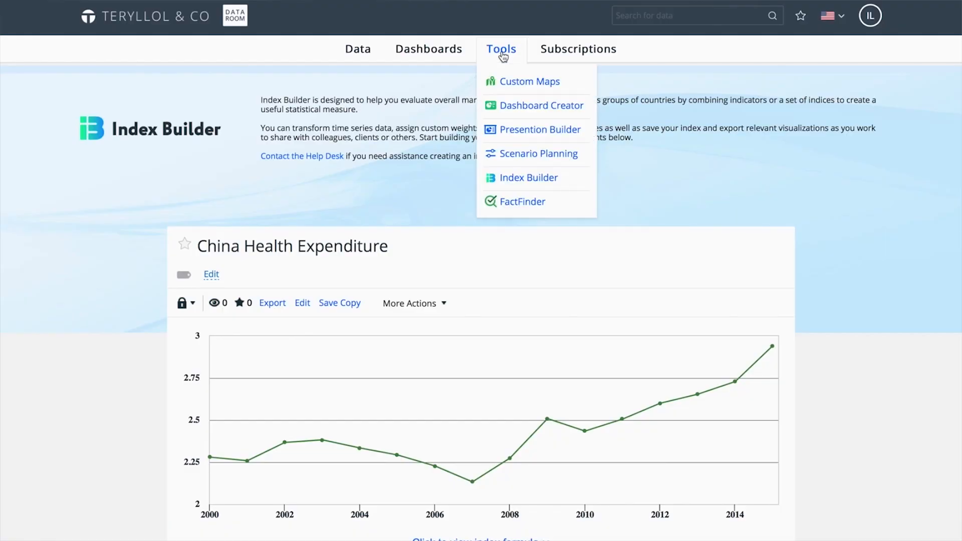
mouse_move(528, 149)
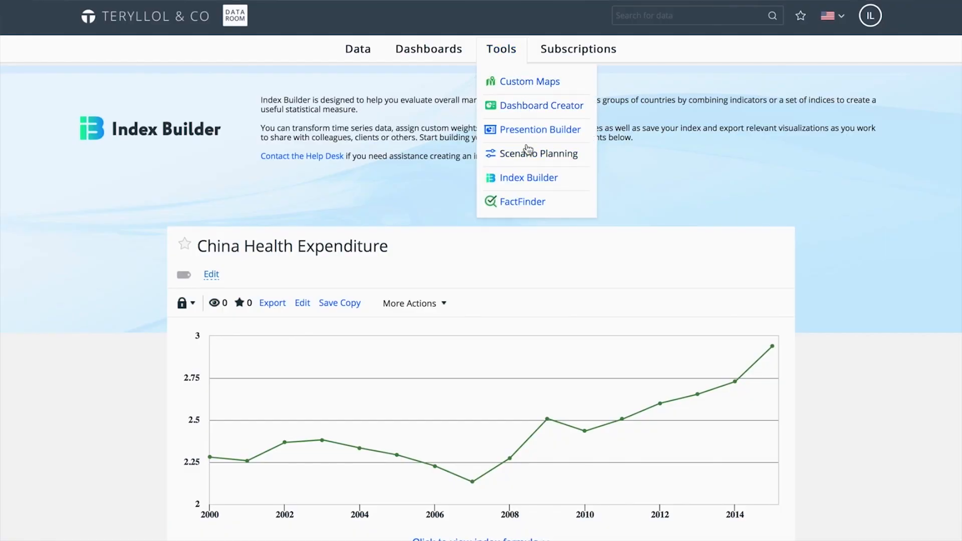
mouse_move(555, 180)
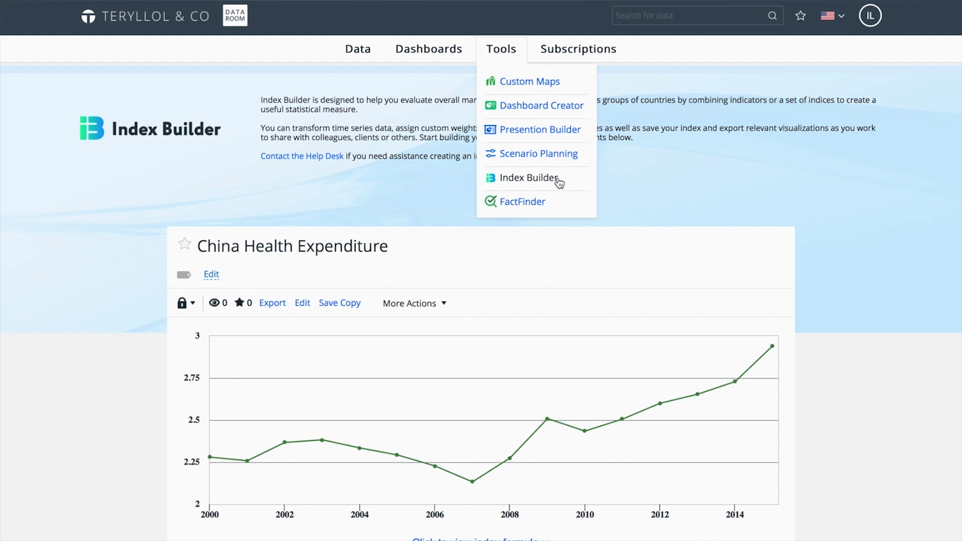
In Index Builder, reveal the China Health Expenditure formula summing current and capital spending shares of GDP
click(580, 195)
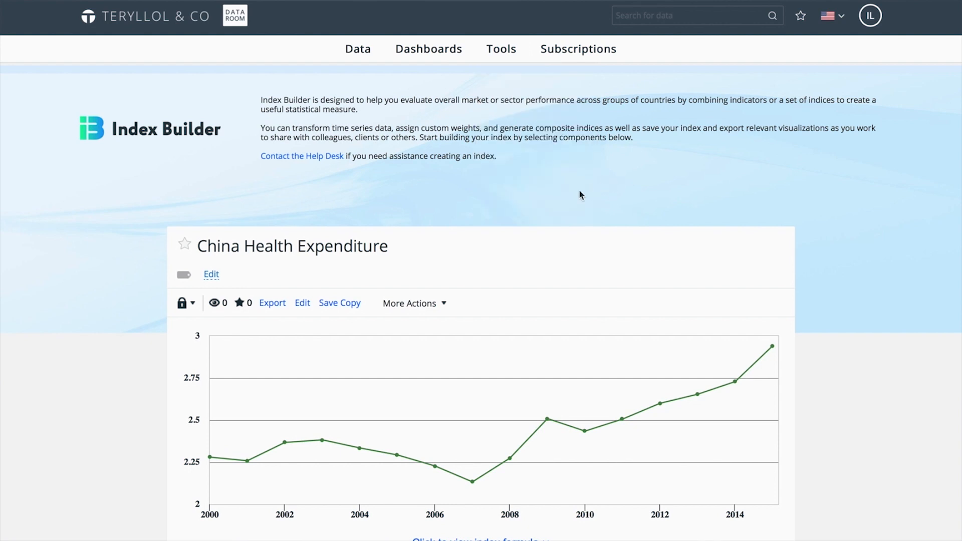
scroll(down, 3)
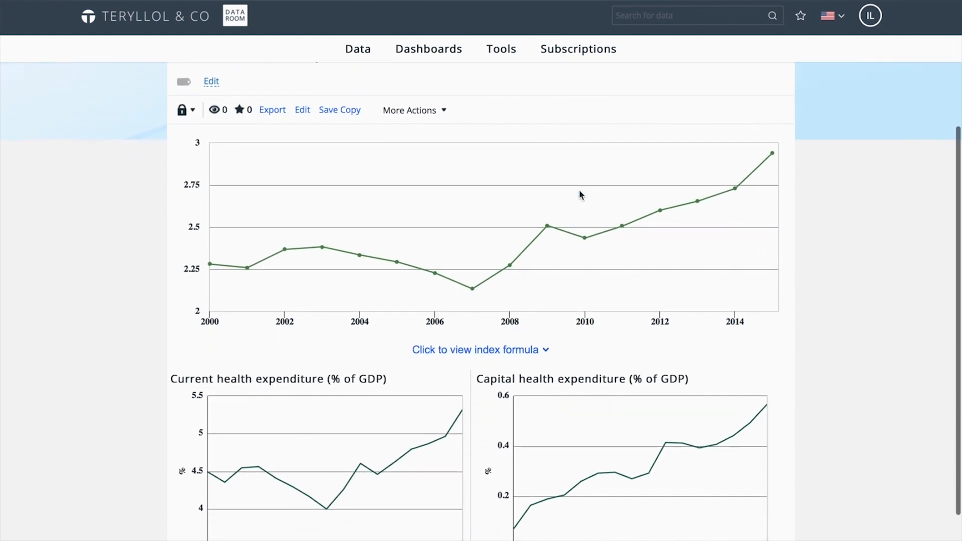
click(480, 349)
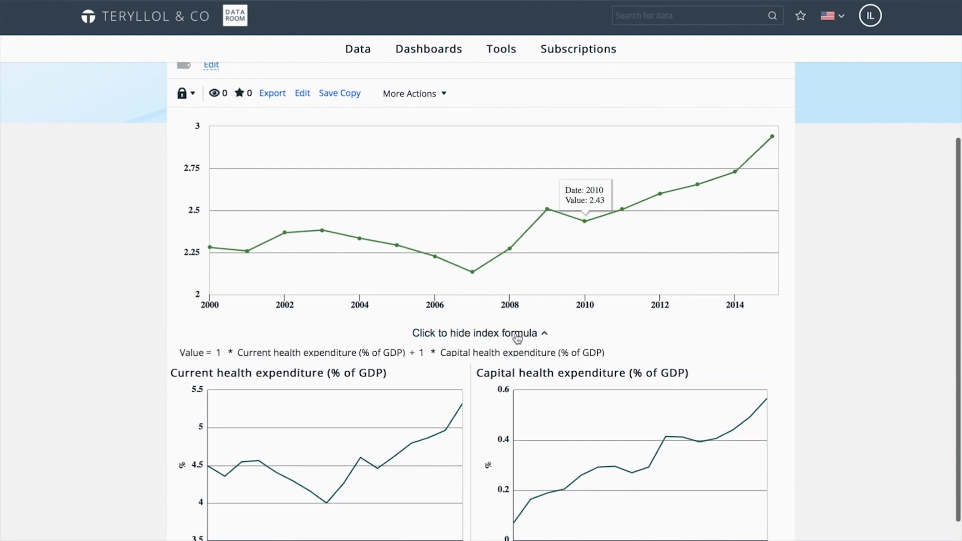
click(358, 49)
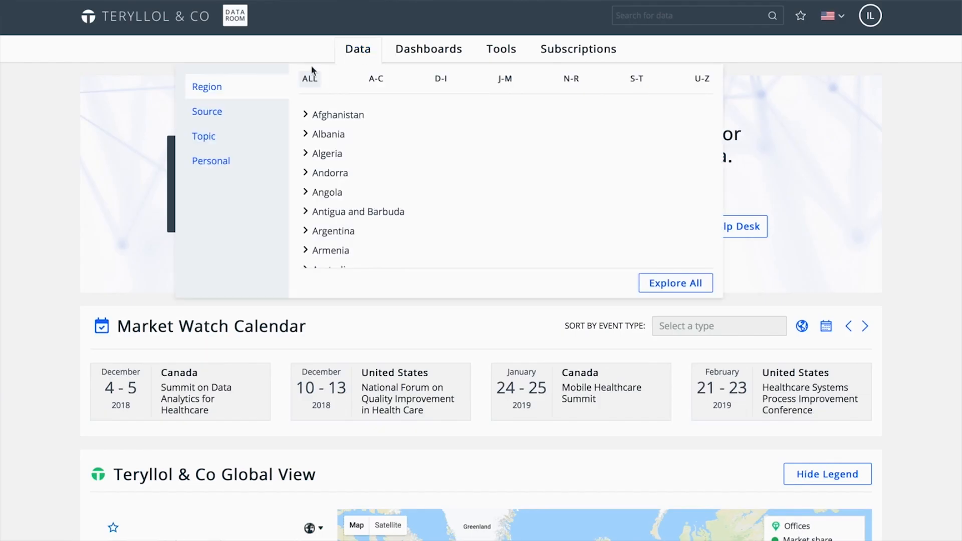
Show World Crude Steel Production as a world map, then as a bubble chart with World, Asia and China
click(204, 137)
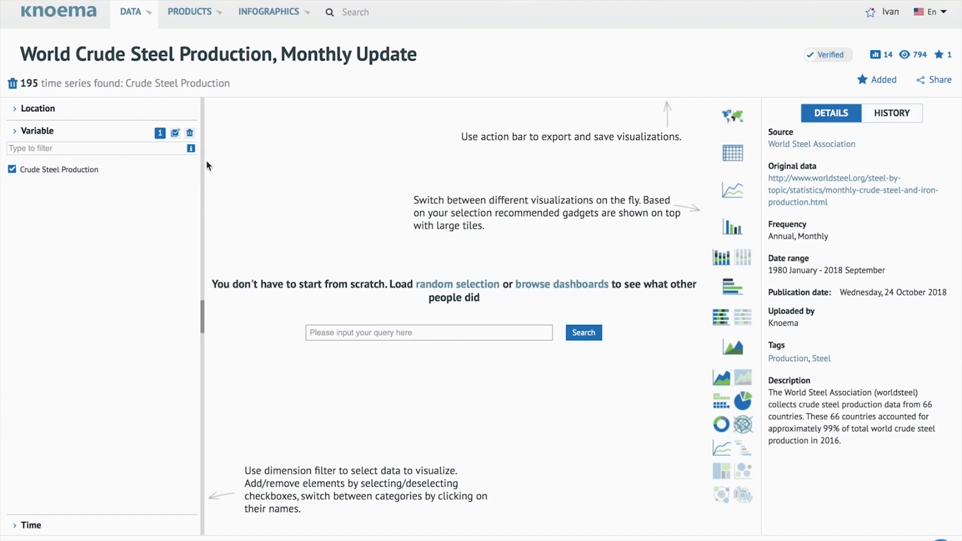
click(732, 116)
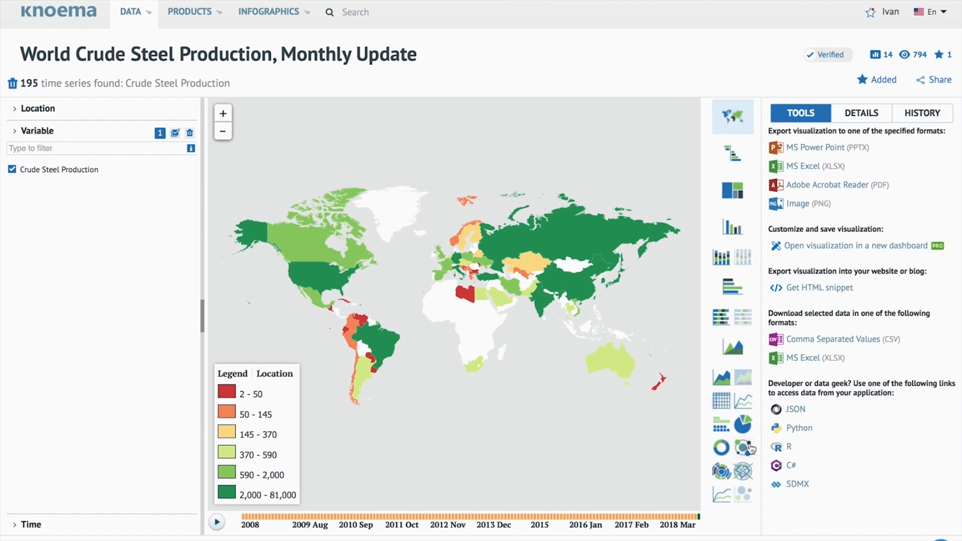
click(745, 447)
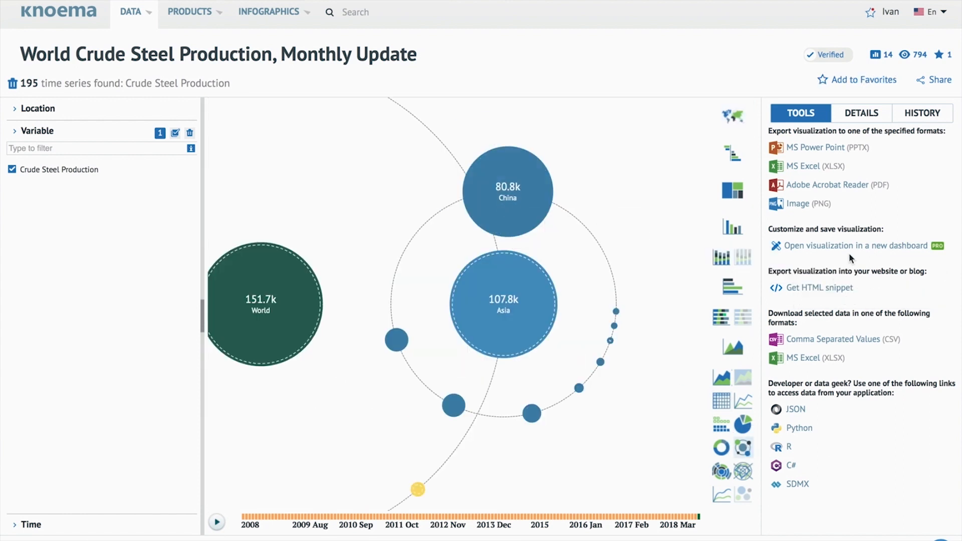
click(855, 246)
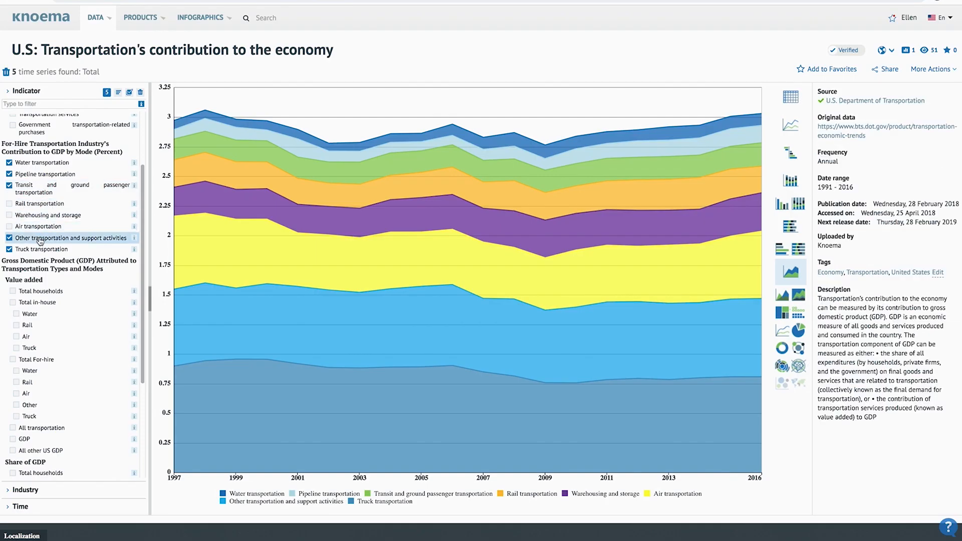
Toggle the Other transportation series, then scroll the pharmaceutical dashboard to Germany's R&D and export charts
click(9, 249)
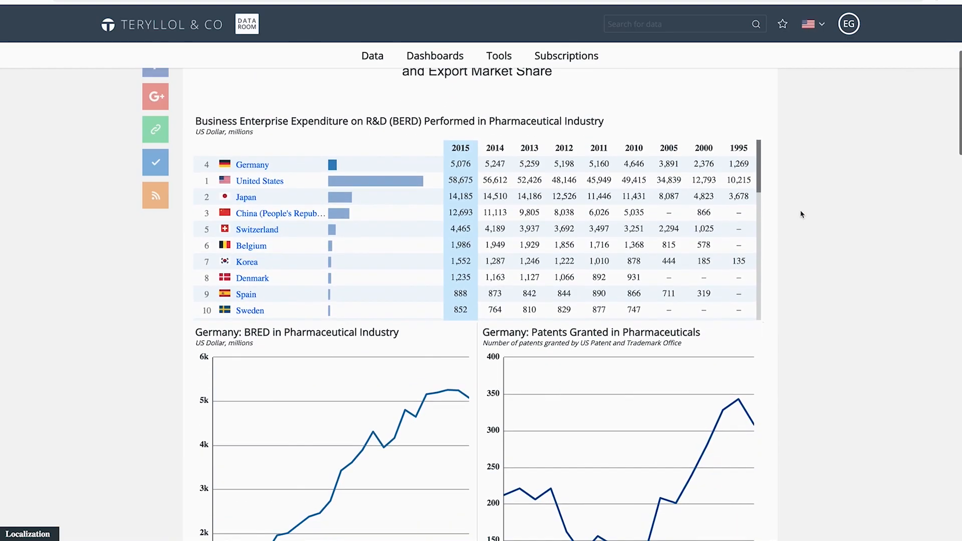
scroll(down, 3)
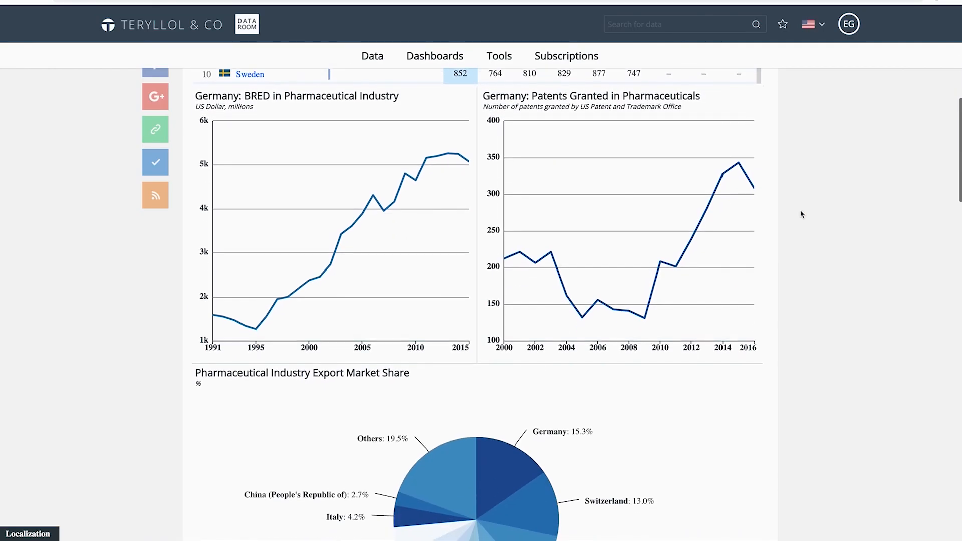